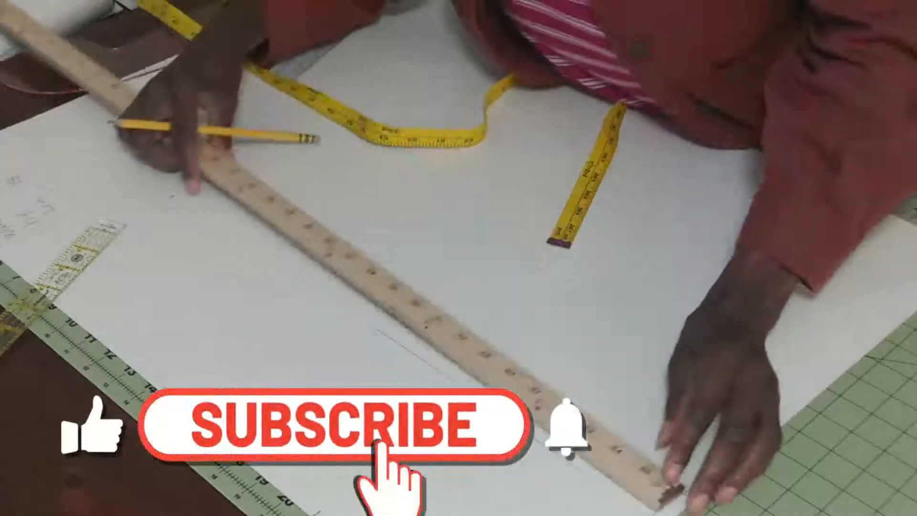
- Lay the yardstick diagonally across the pattern paper toward the marked fold edge
{"action": "left_click", "coordinate": [333, 426]}
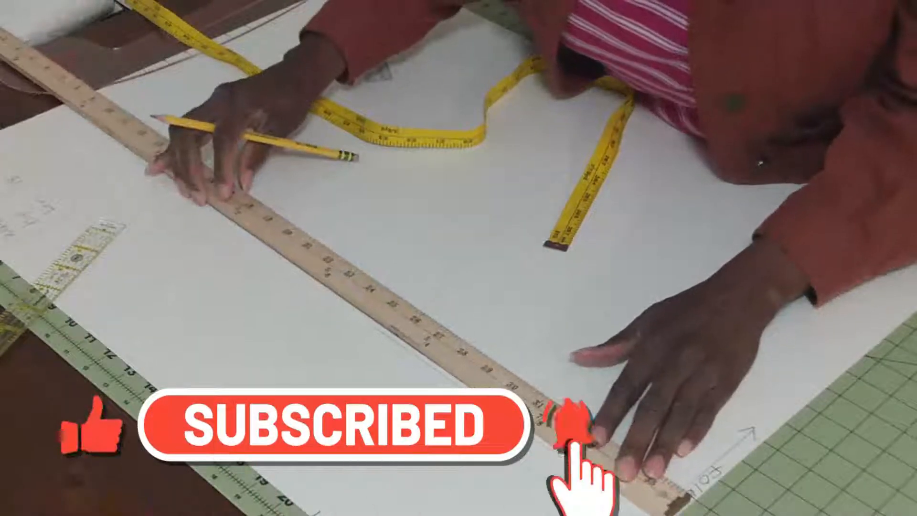